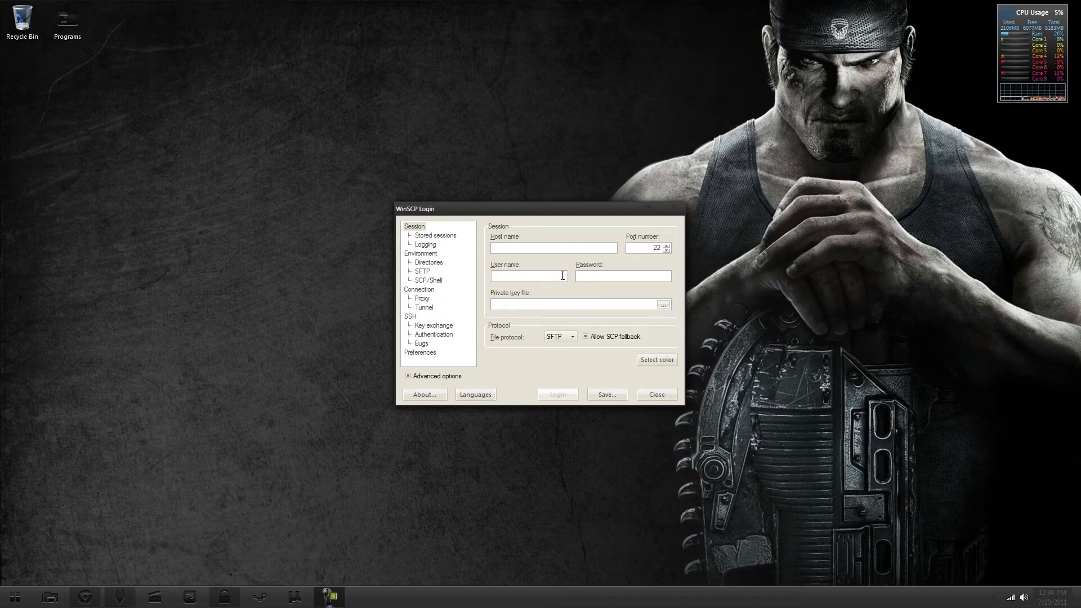
Log in to host 192.168.1.3 as user mobile with the device password
left_click(554, 247)
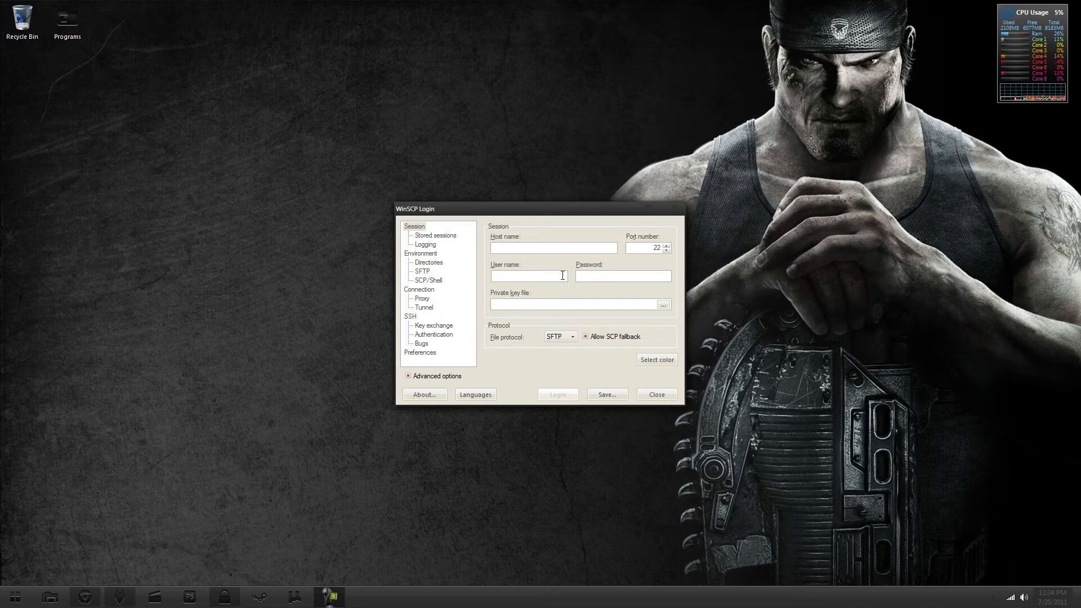
type("192.168.1.3")
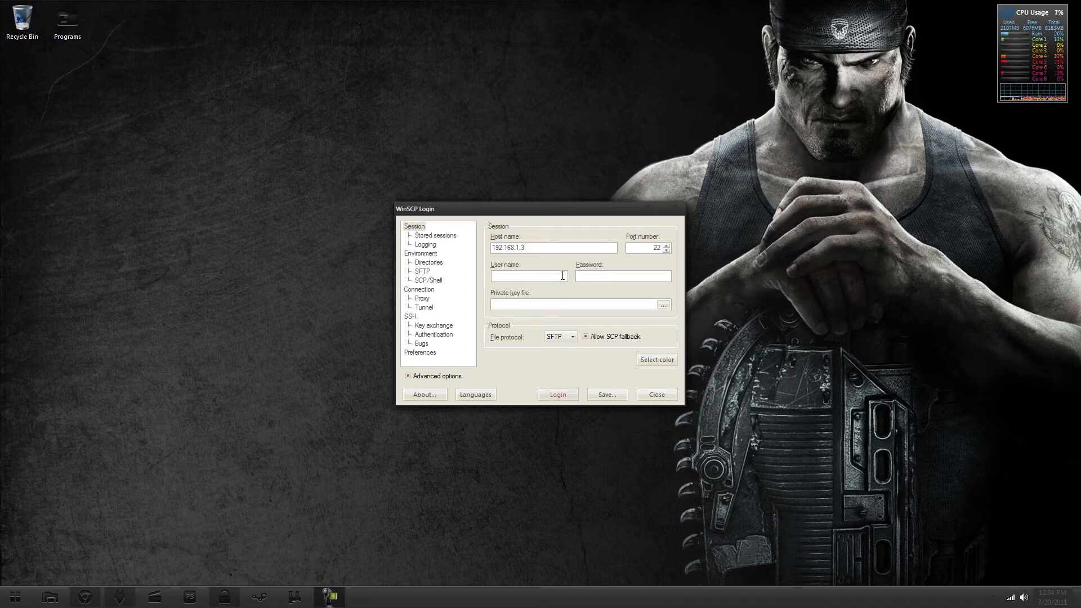
type("mobi")
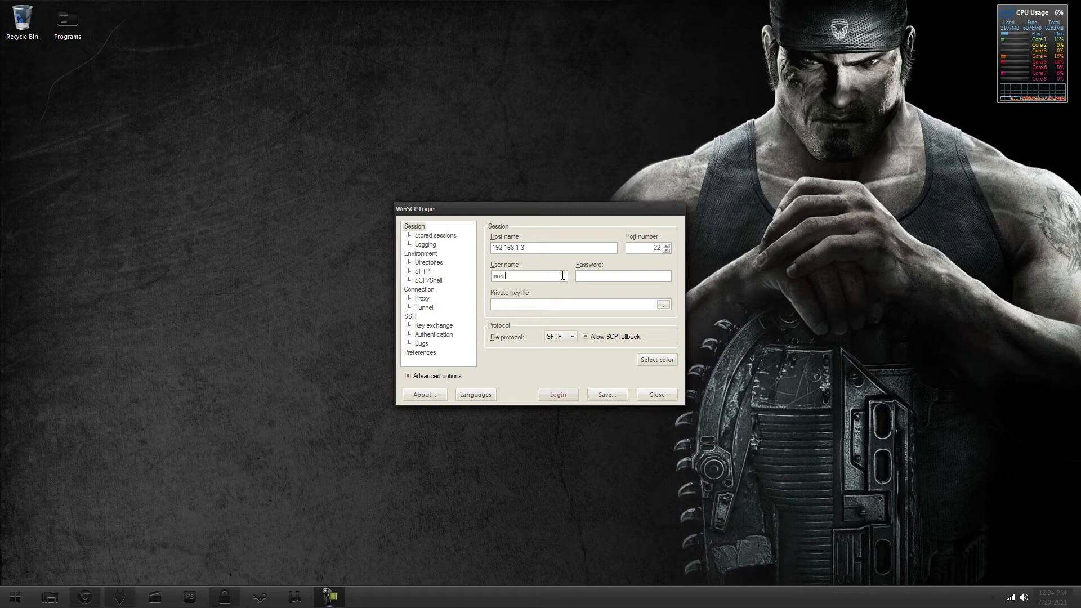
type("le")
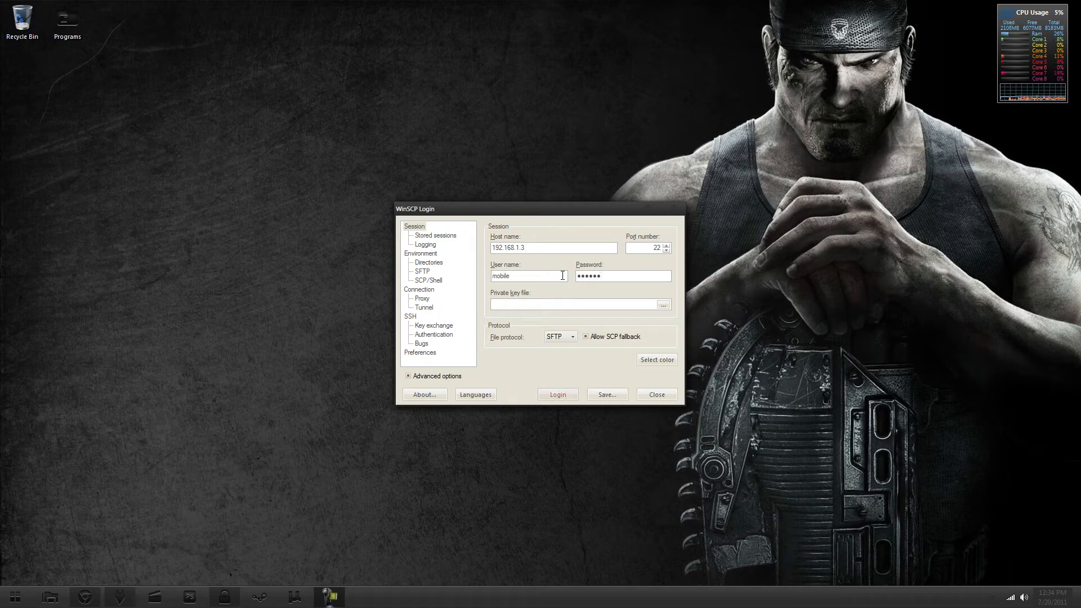
type("•")
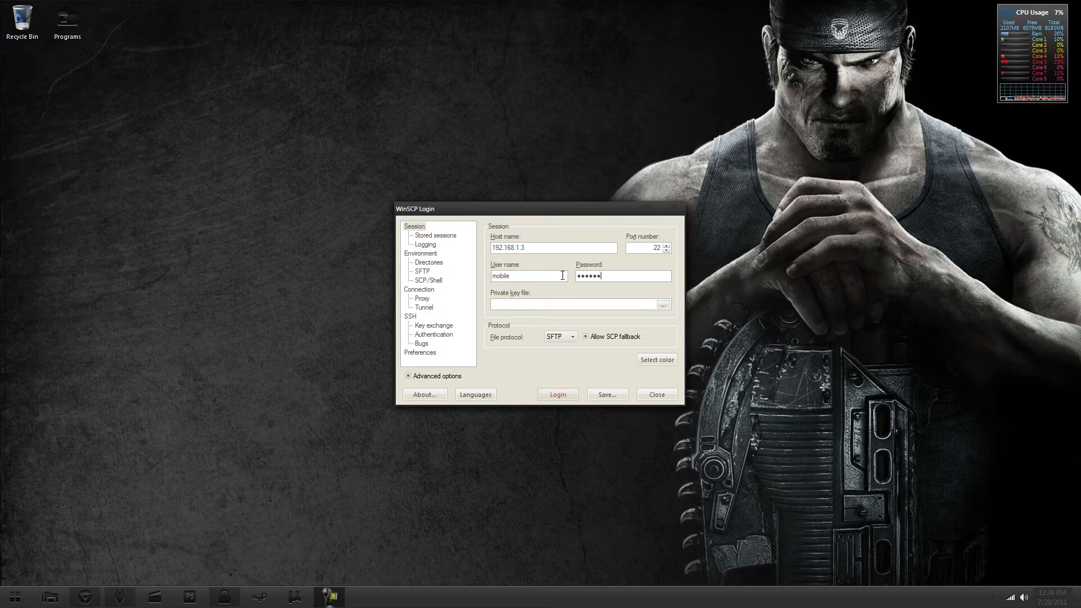
left_click(558, 394)
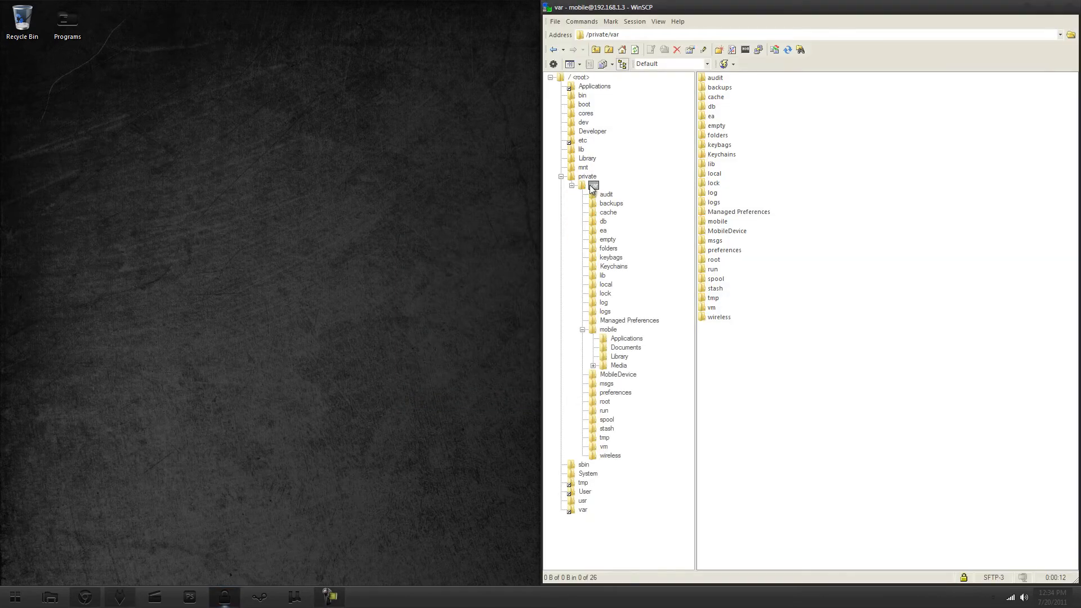
Navigate through mobile and Library to the SMS folder and select sms.db
left_click(607, 329)
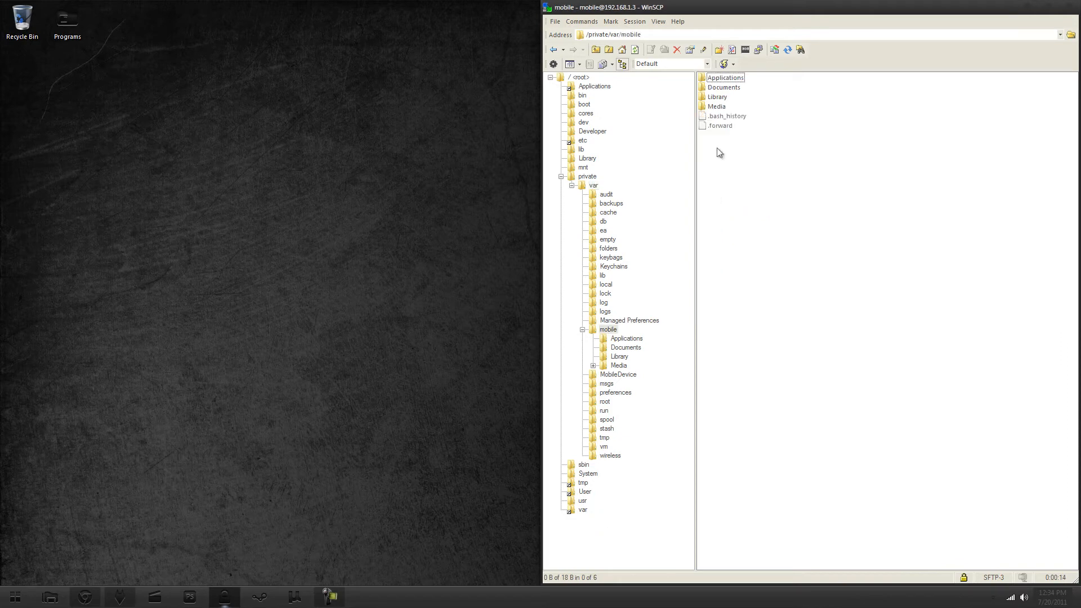
double_click(619, 356)
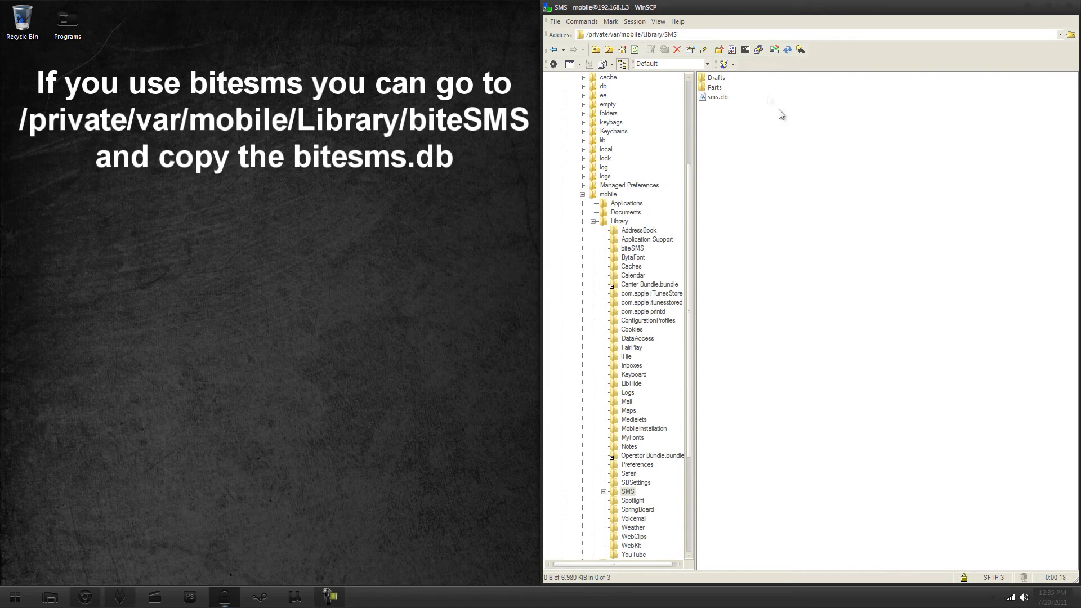
left_click(718, 97)
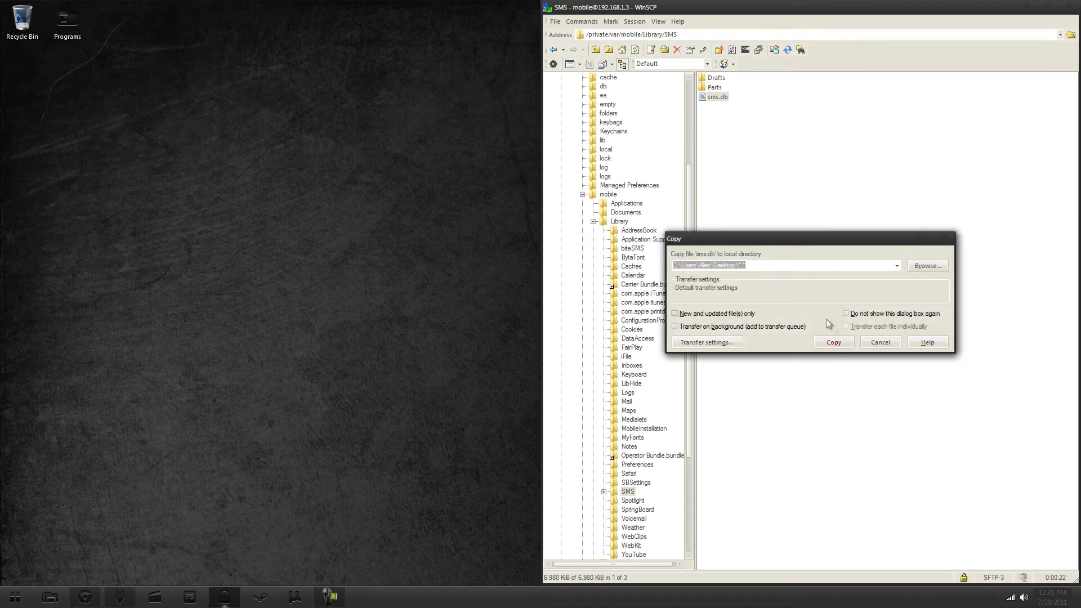
Confirm the copy of sms.db to the Windows Desktop
left_click(834, 342)
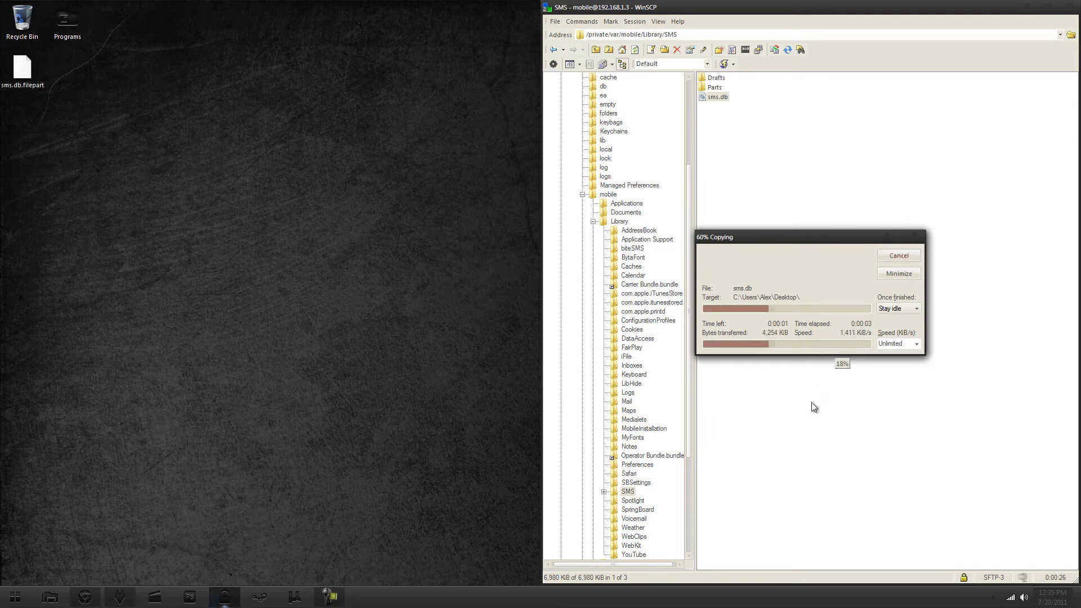
left_click(898, 256)
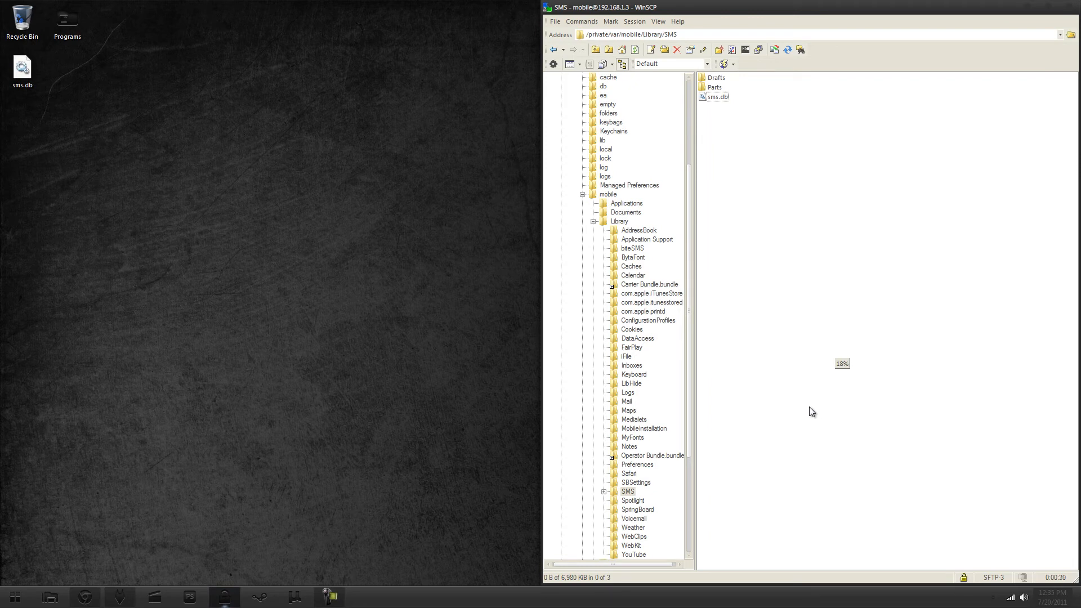
mouse_move(800, 333)
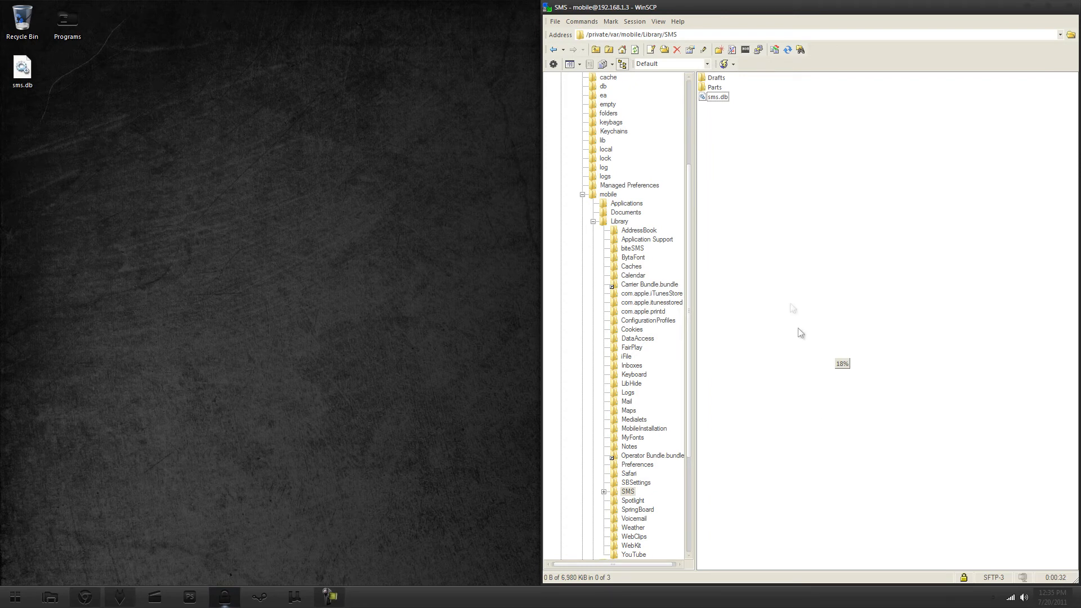
mouse_move(773, 224)
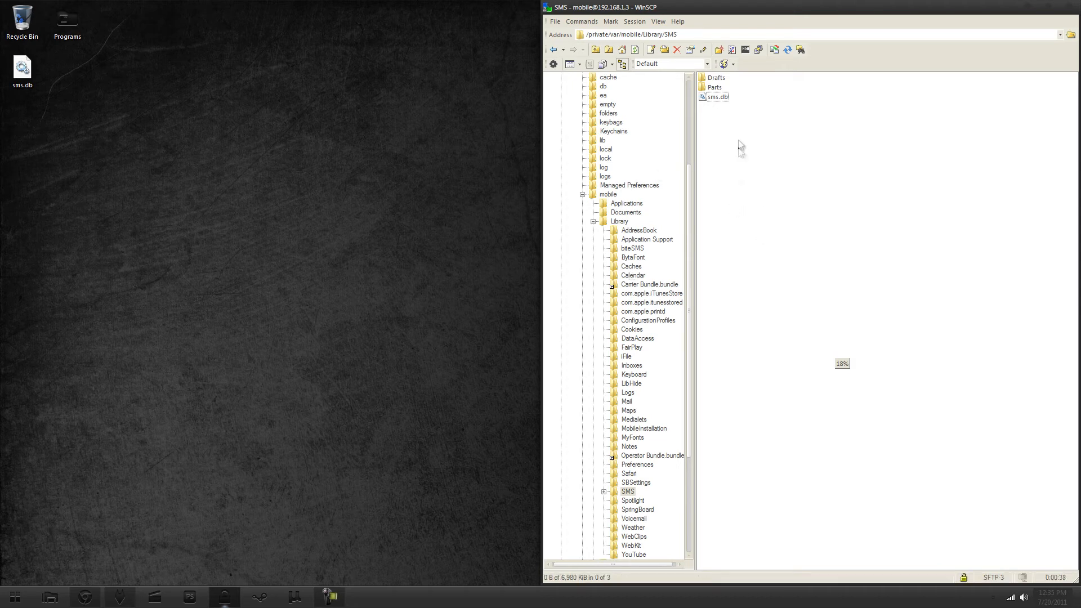
mouse_move(786, 246)
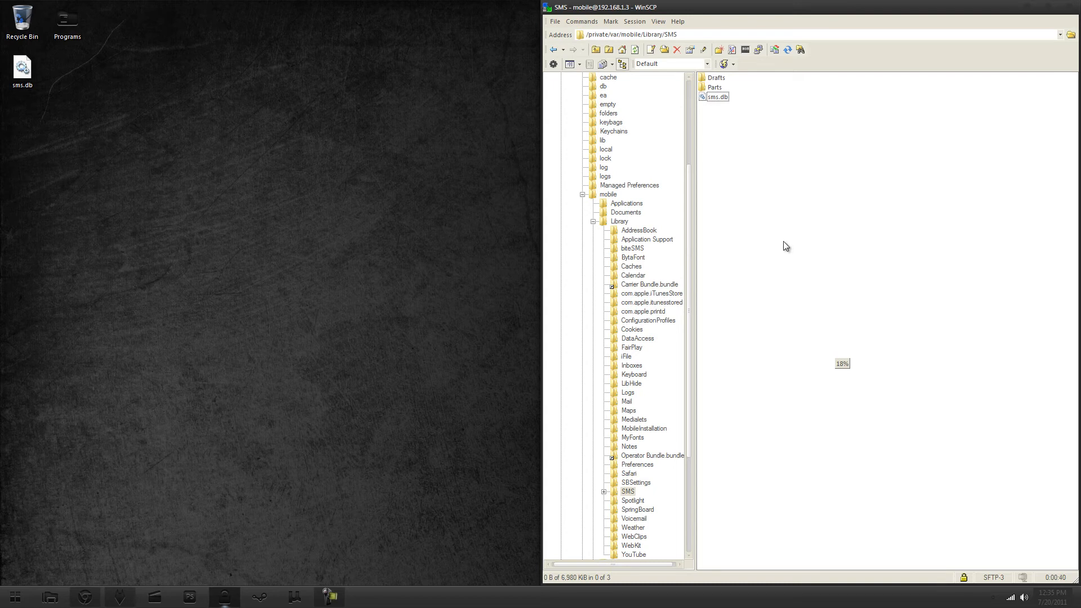
mouse_move(726, 121)
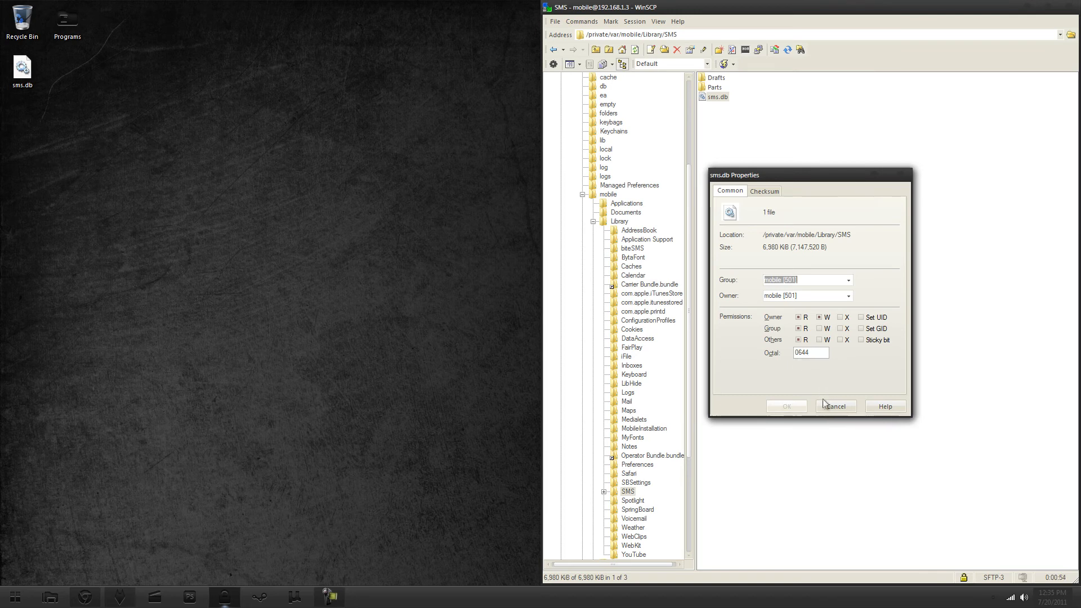
left_click(836, 406)
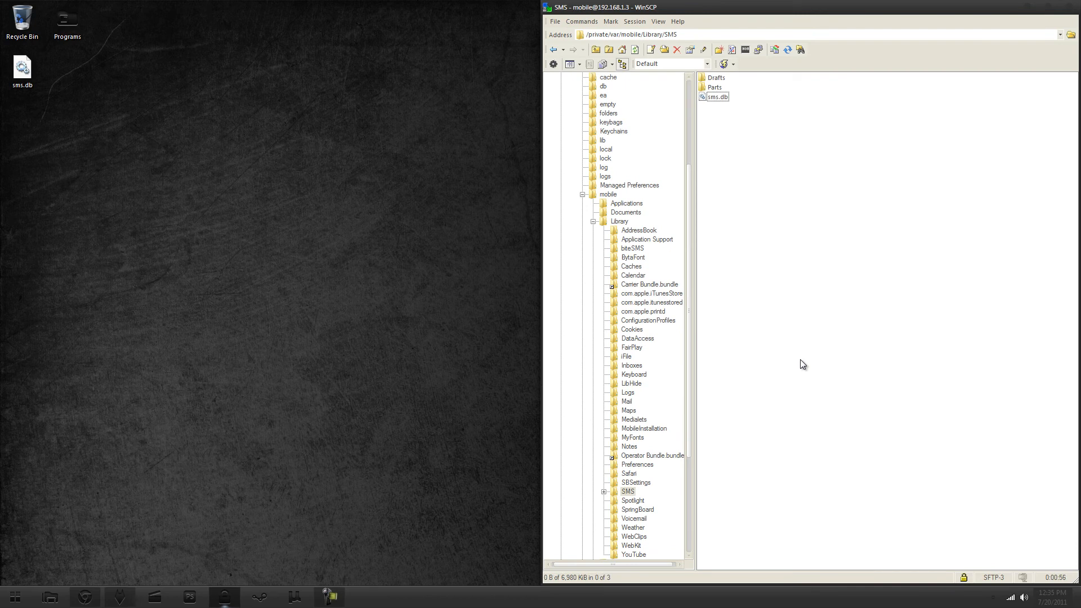